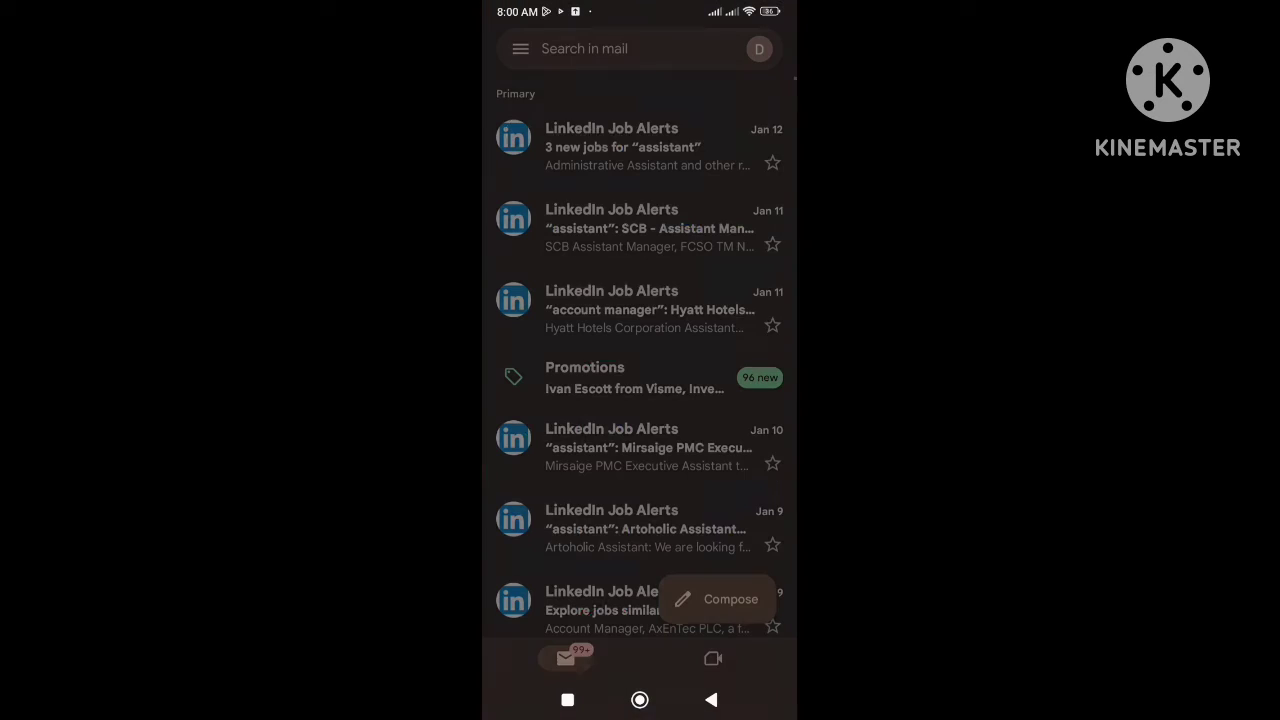
# Compose an email to the suggested 'de' contact with subject 'Sgsghs' and body 'Bshshh'
pyautogui.click(730, 600)
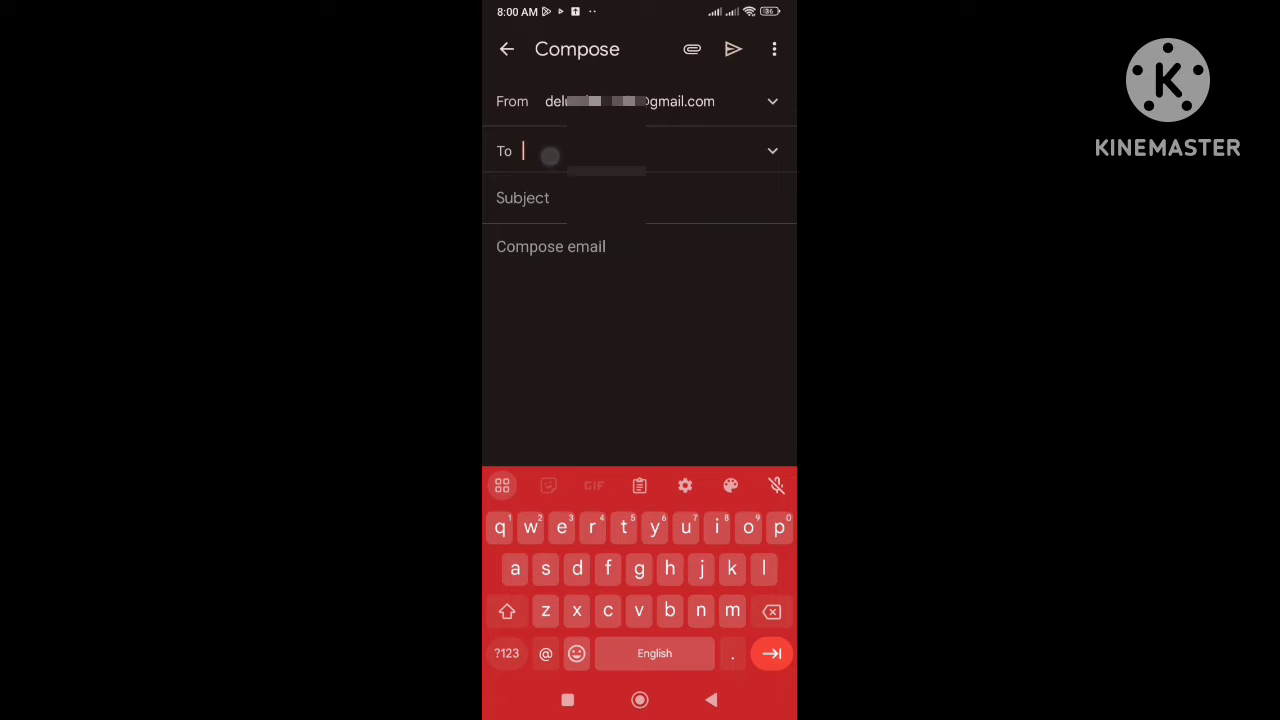
pyautogui.write('de')
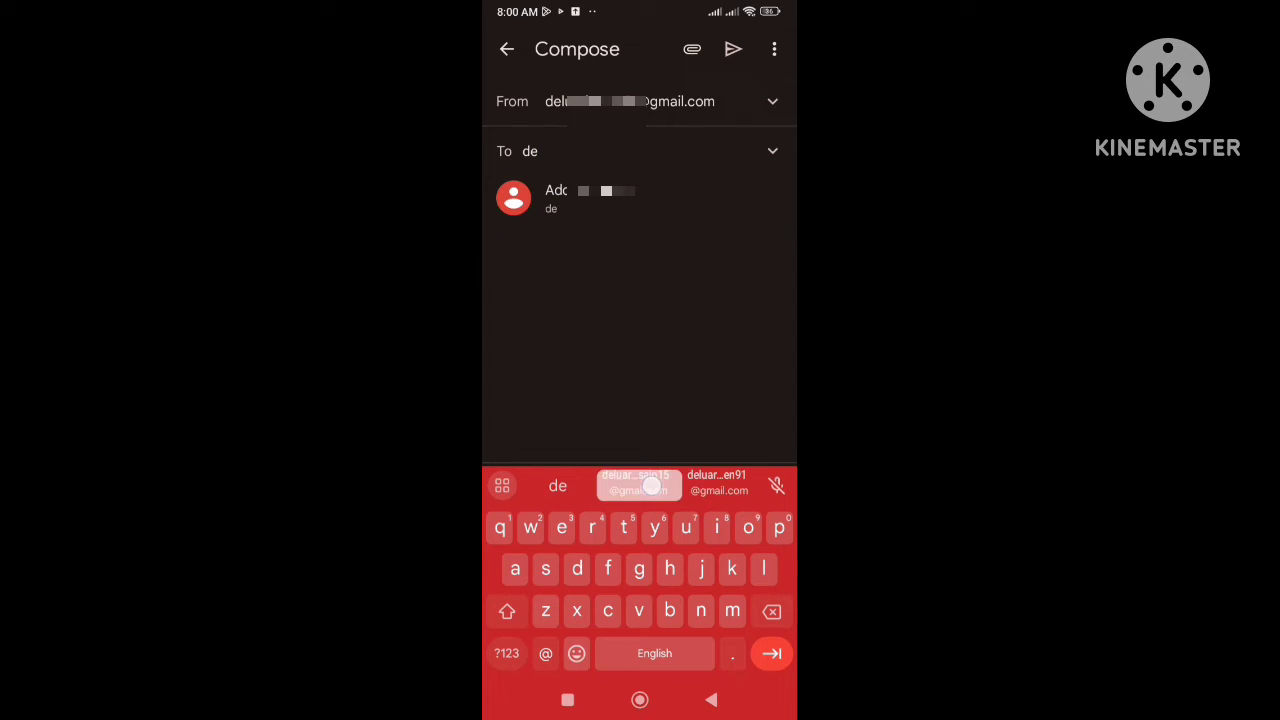
pyautogui.click(640, 486)
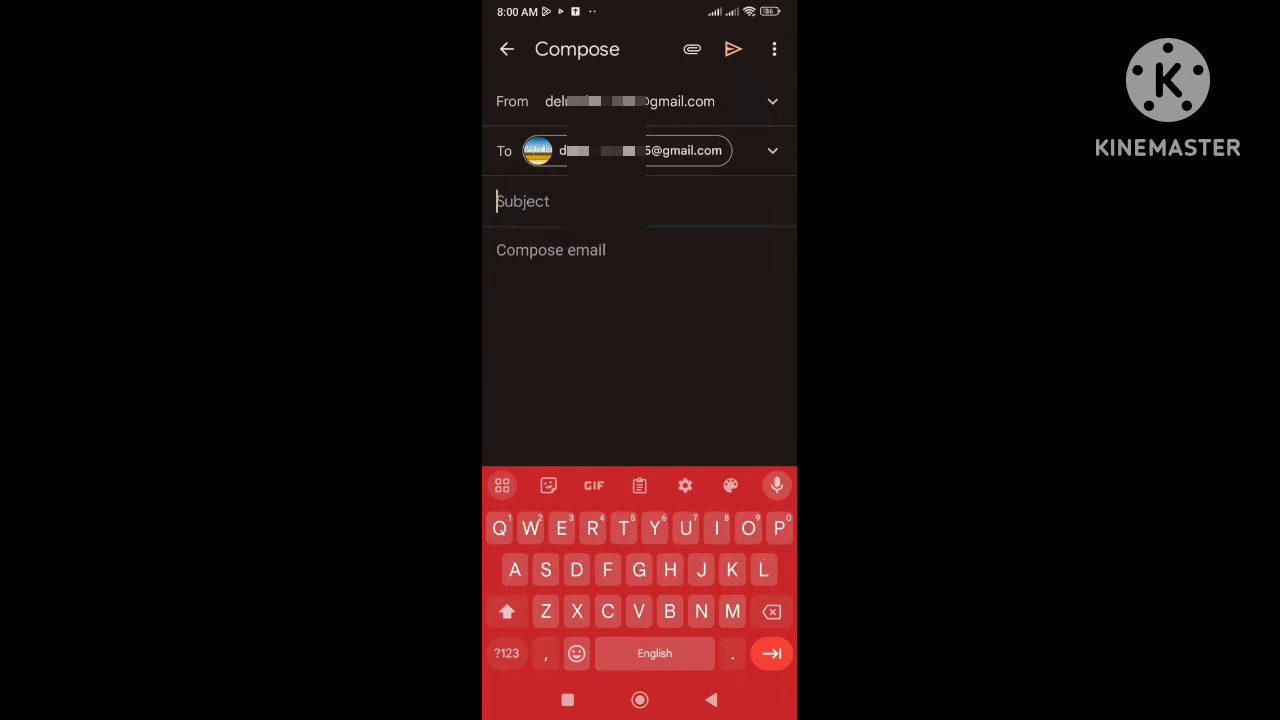
pyautogui.write('Sgsghs')
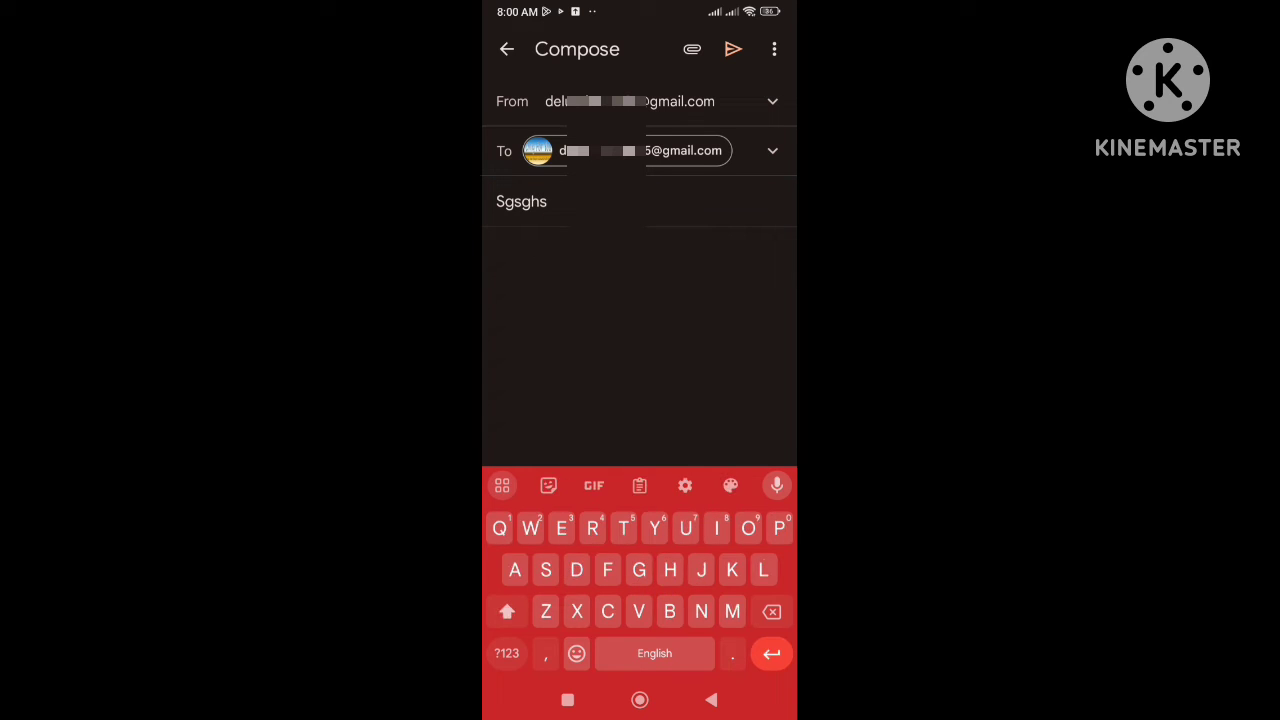
pyautogui.write('Bshshh')
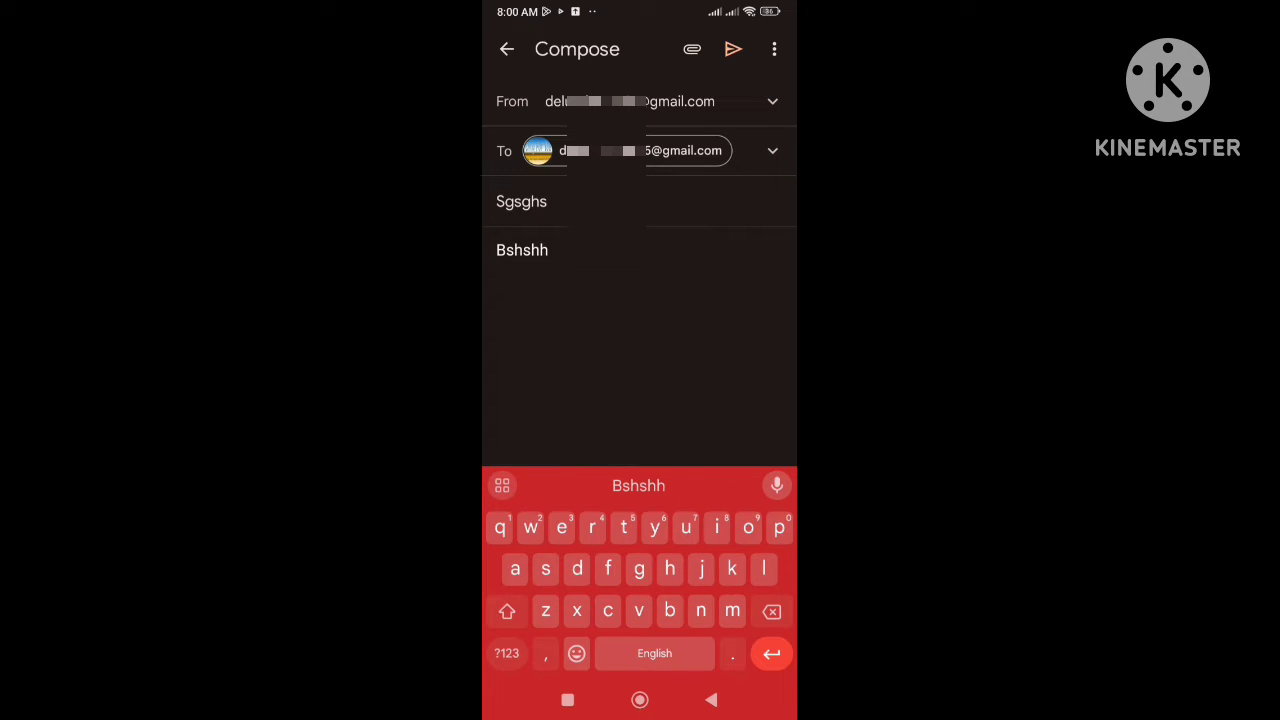
pyautogui.click(692, 48)
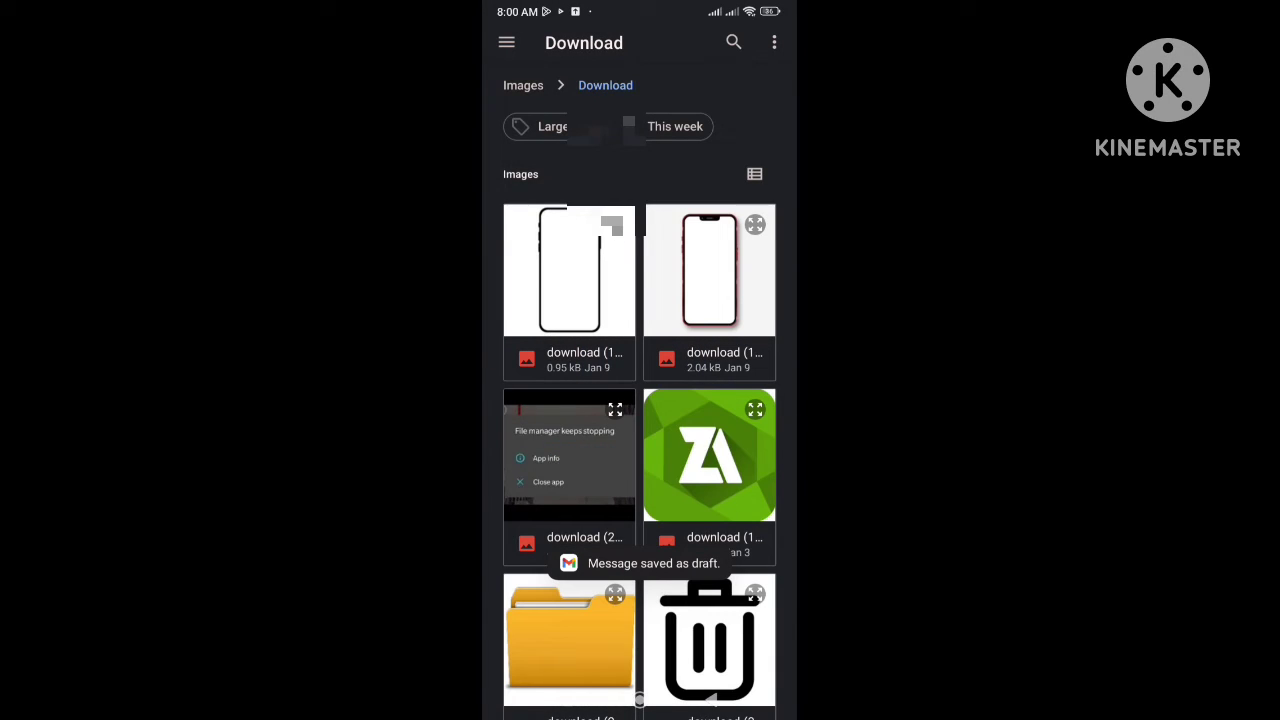
# Attach the S.jpg image from Downloads and send the email
pyautogui.scroll(-3)
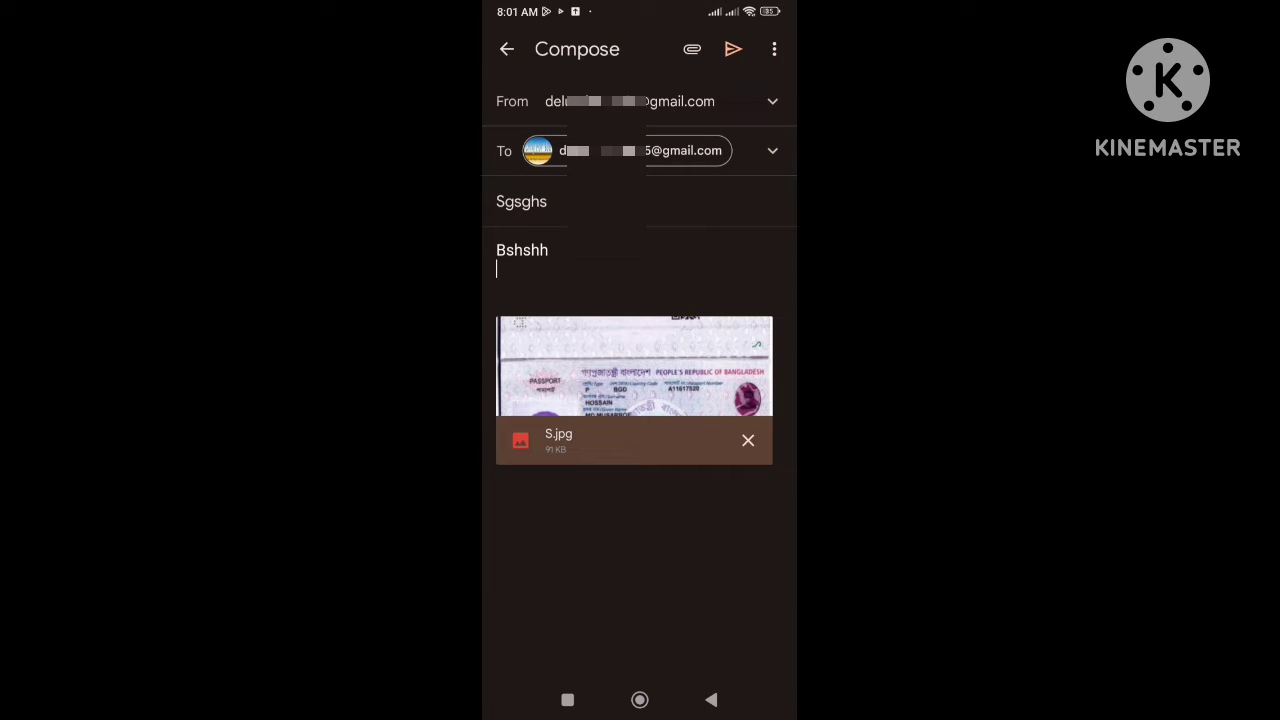
pyautogui.click(732, 48)
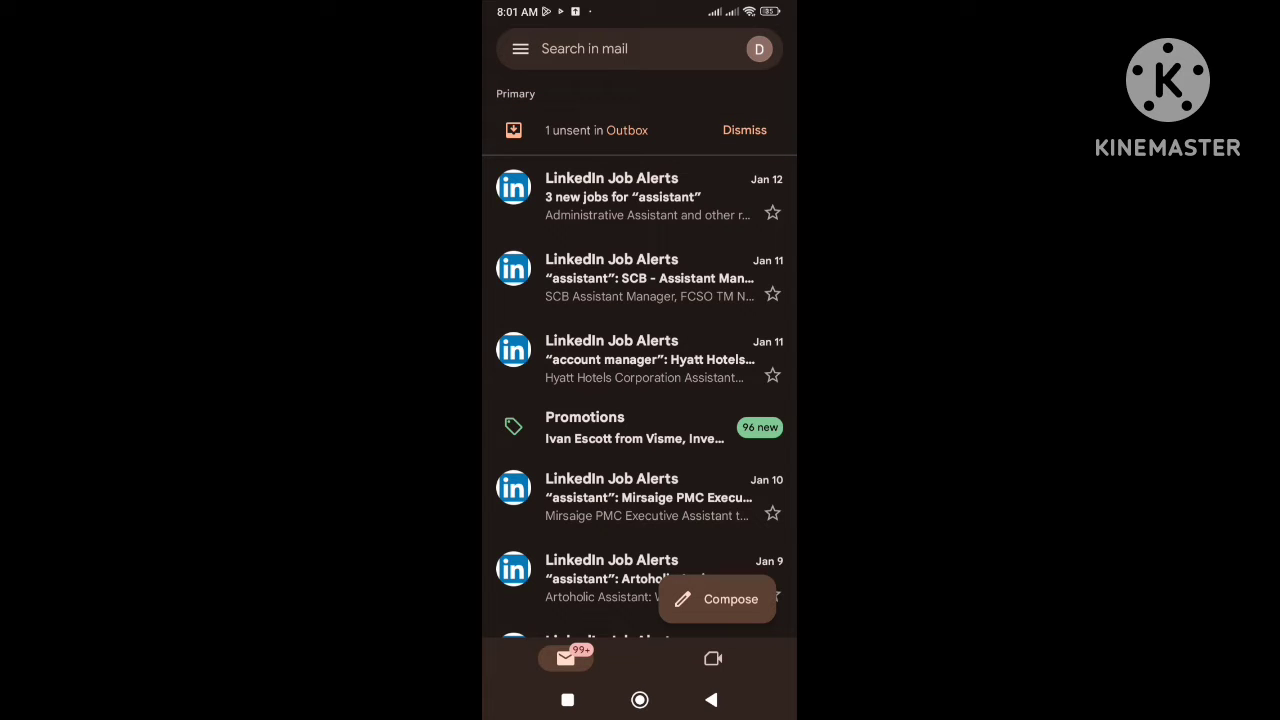
# View the unsent message in the Outbox, then reach Settings from the menu
pyautogui.click(596, 130)
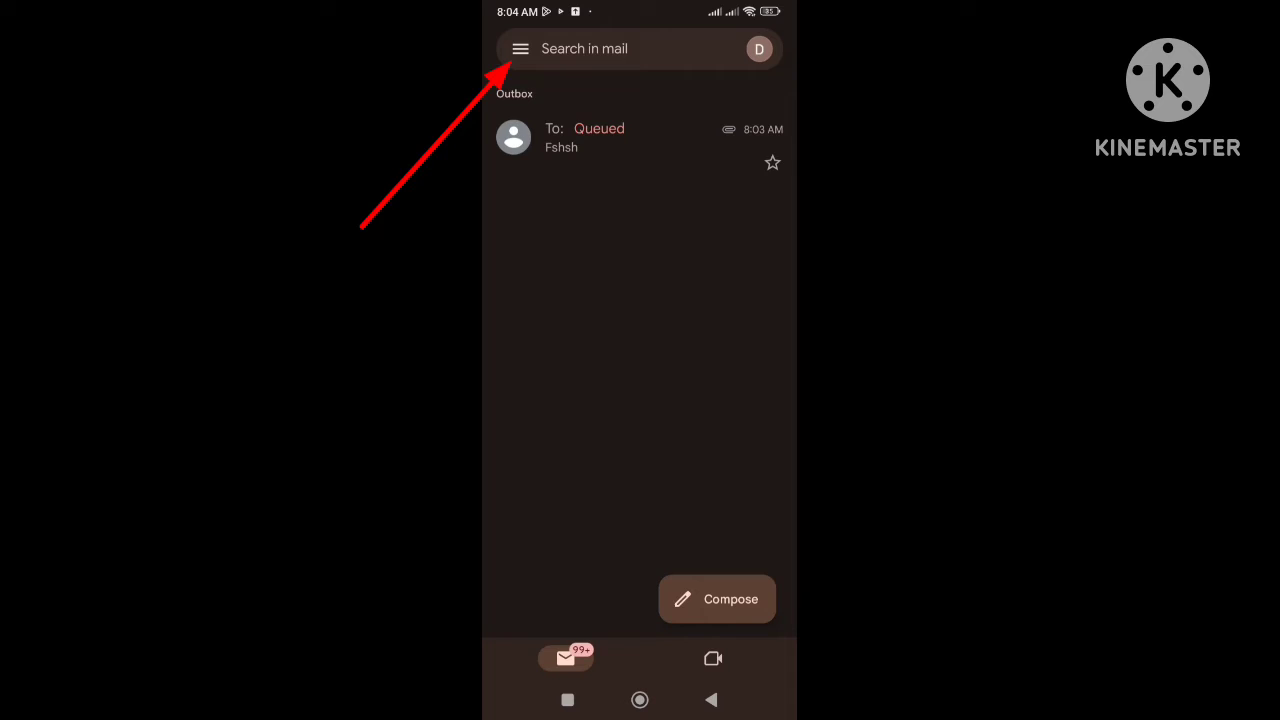
pyautogui.click(520, 48)
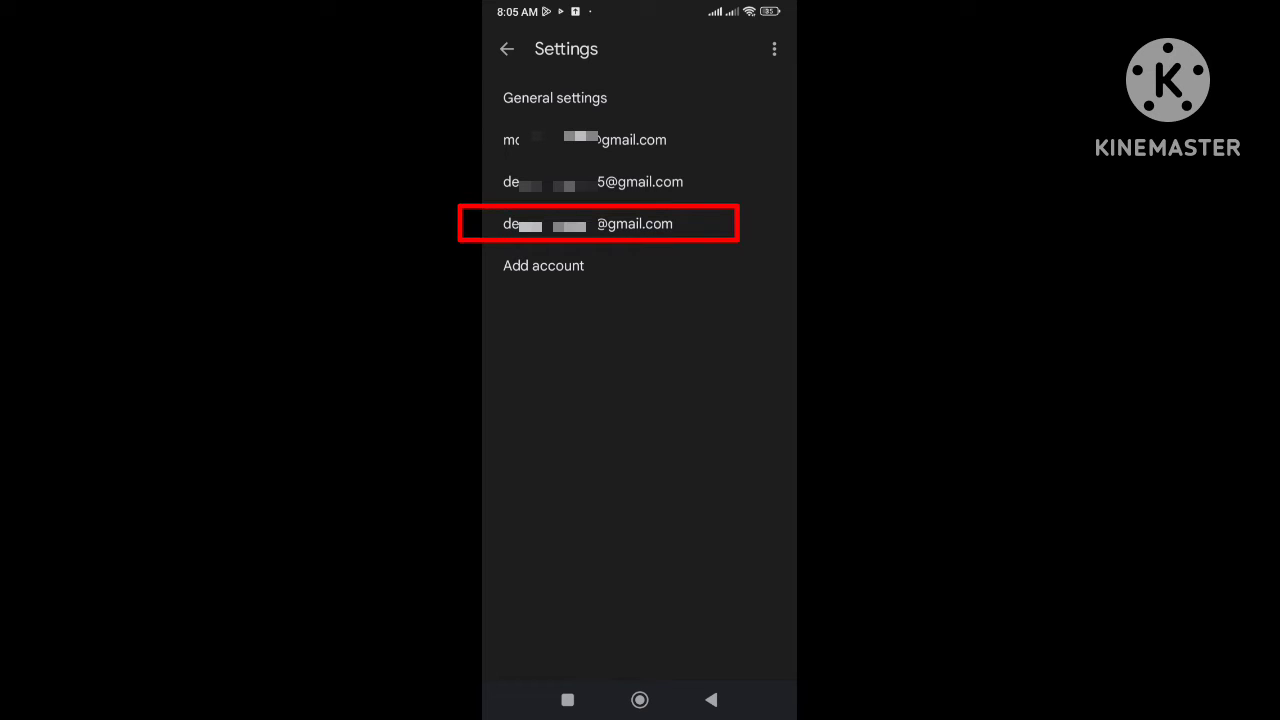
# Turn off Sync Gmail for the account under Data usage and confirm
pyautogui.click(598, 224)
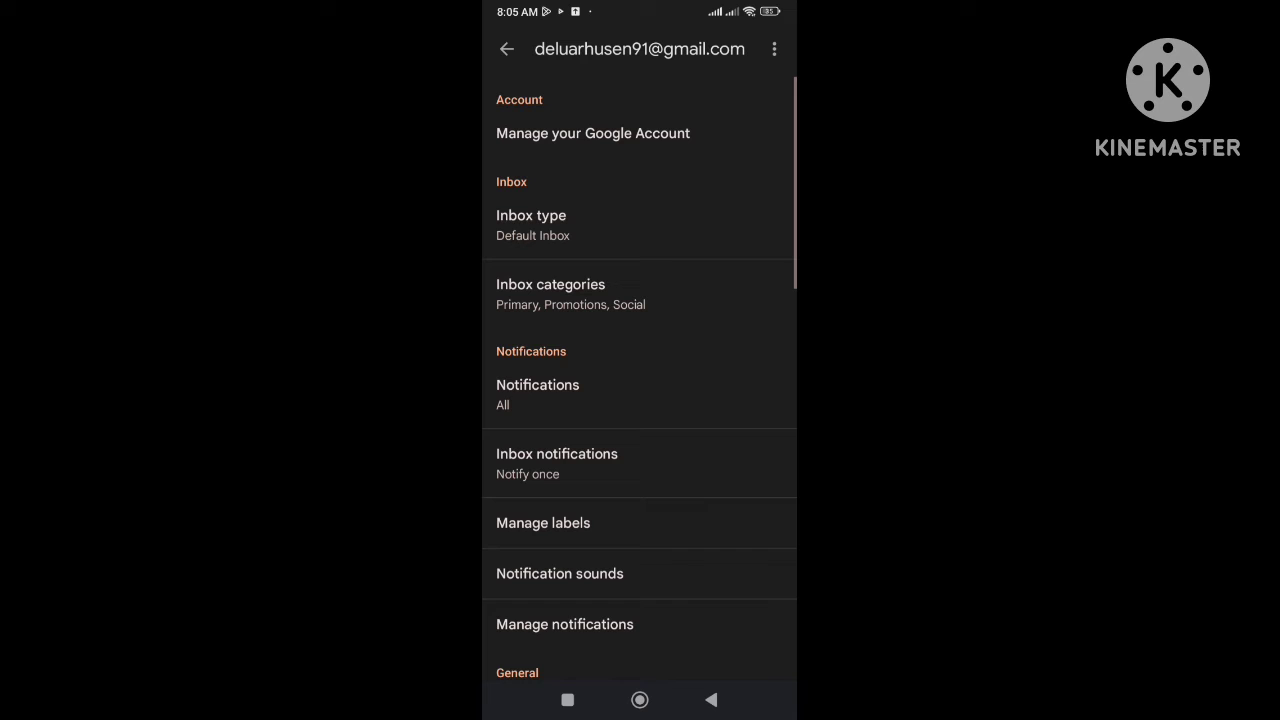
pyautogui.scroll(-3)
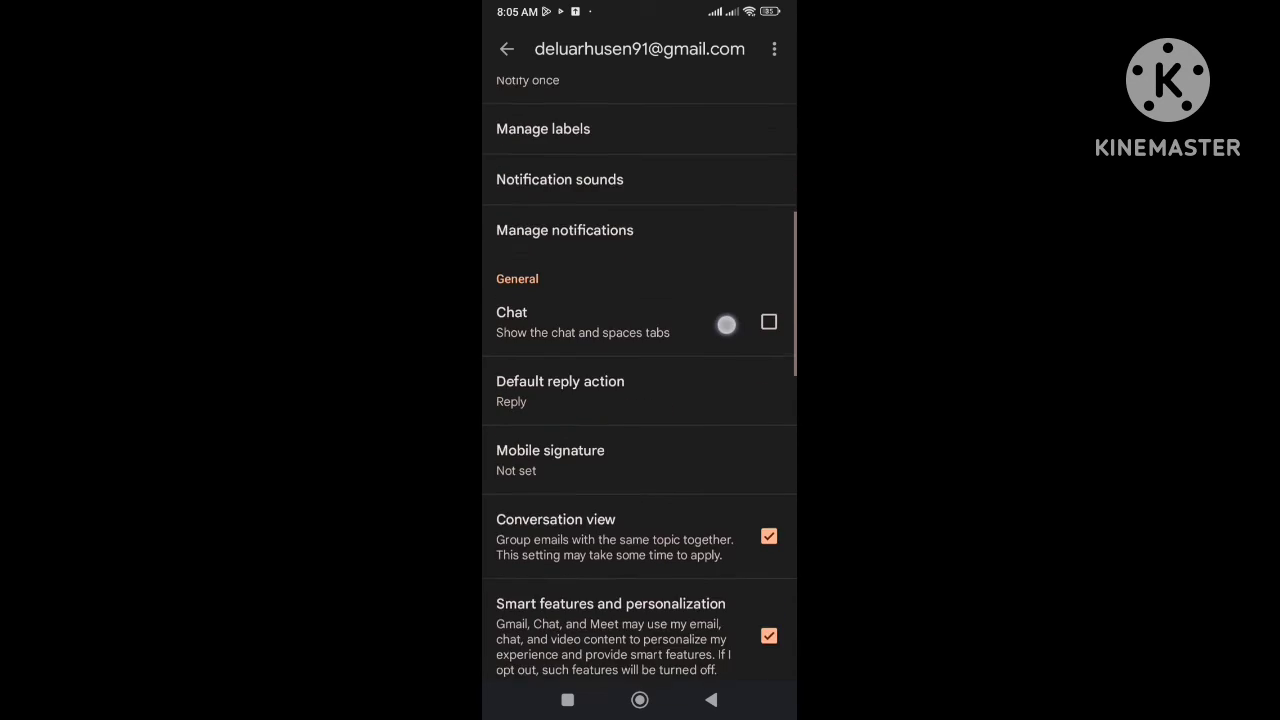
pyautogui.scroll(-3)
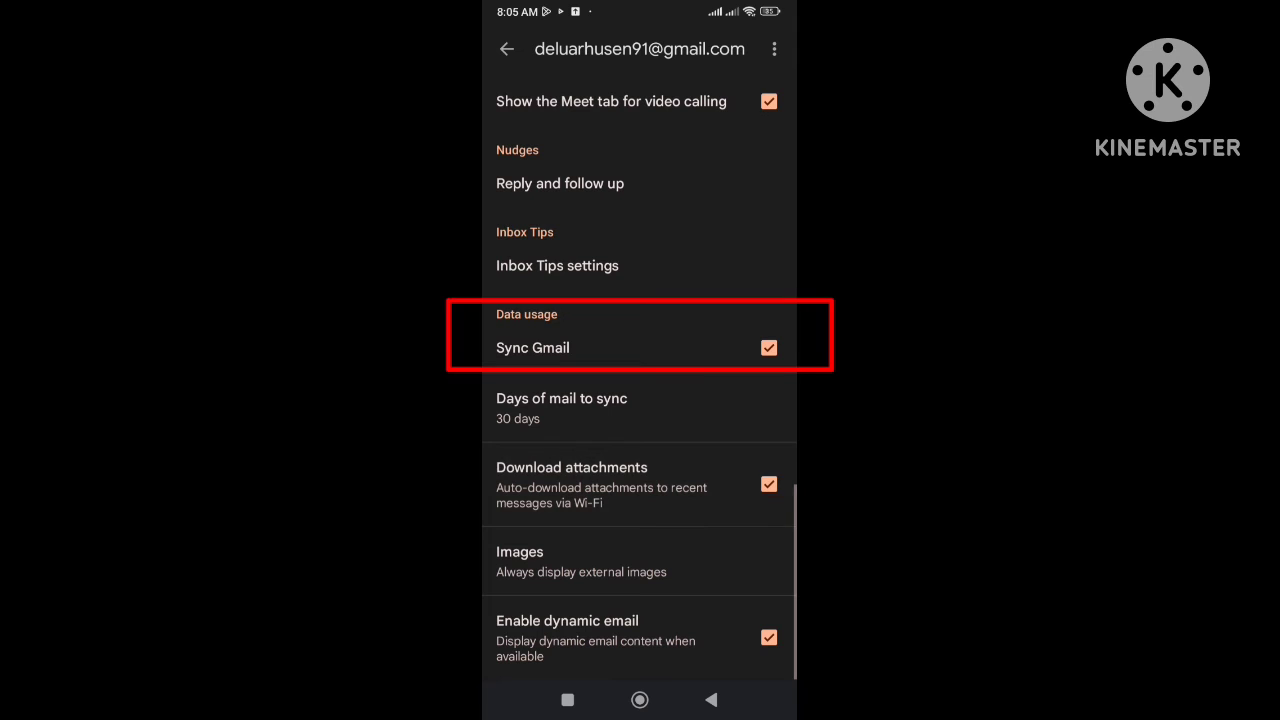
pyautogui.click(768, 348)
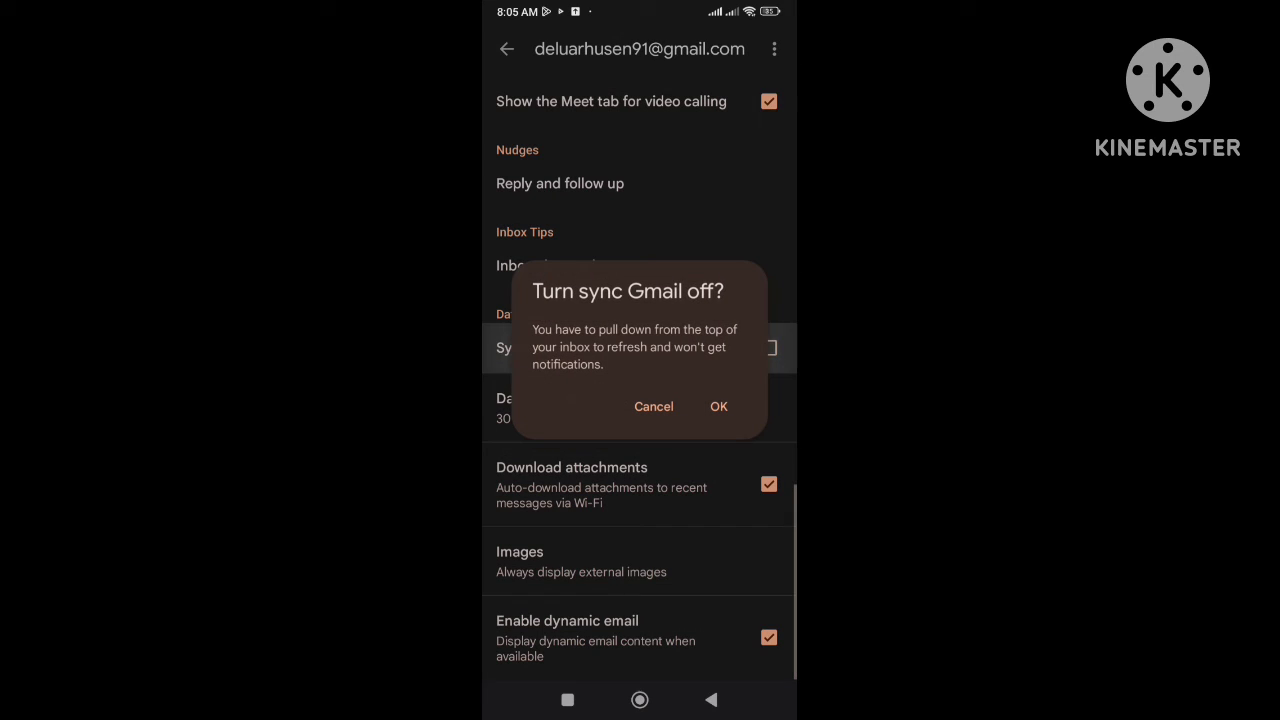
pyautogui.click(718, 406)
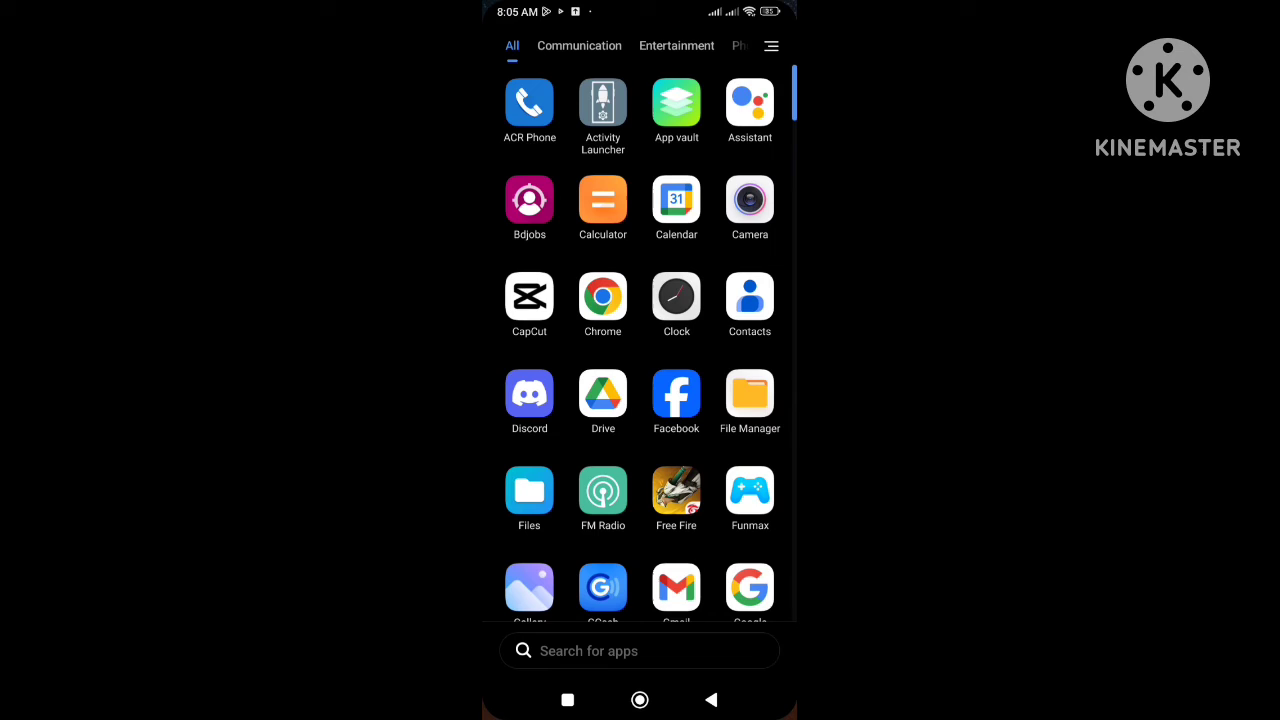
pyautogui.scroll(-3)
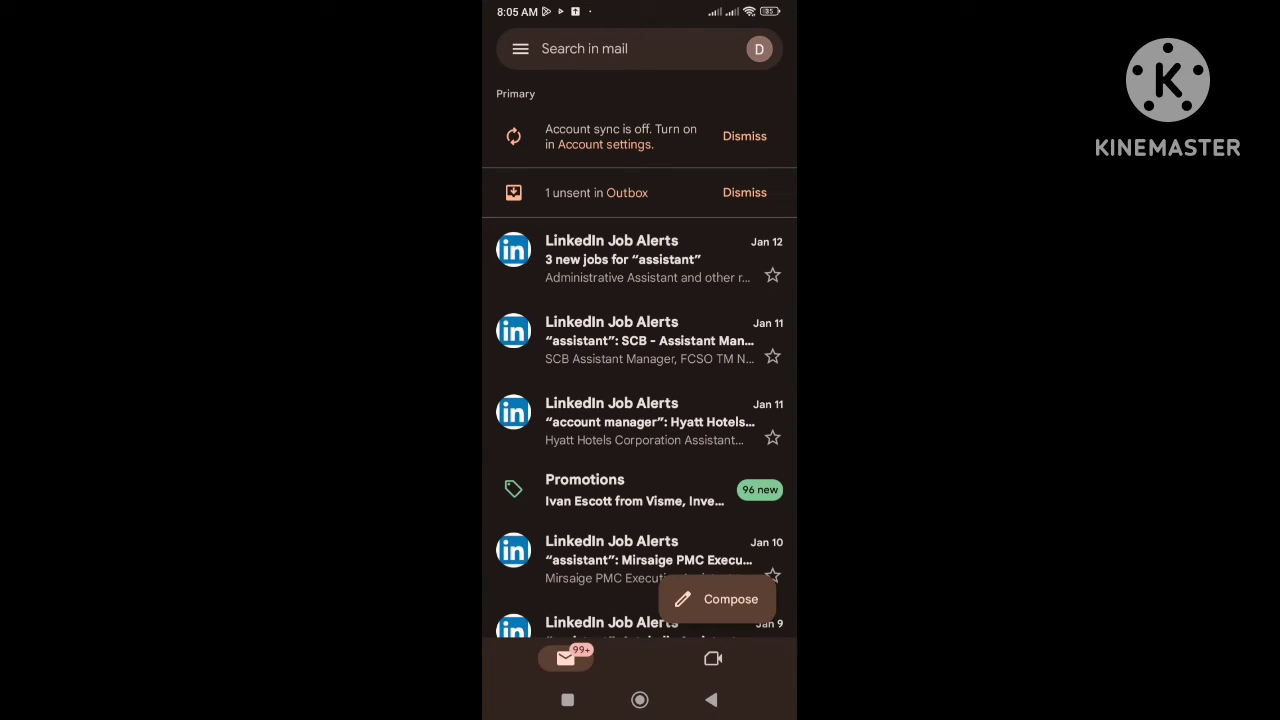
# Turn Sync Gmail back on in the account's settings and return to the folder list
pyautogui.click(520, 48)
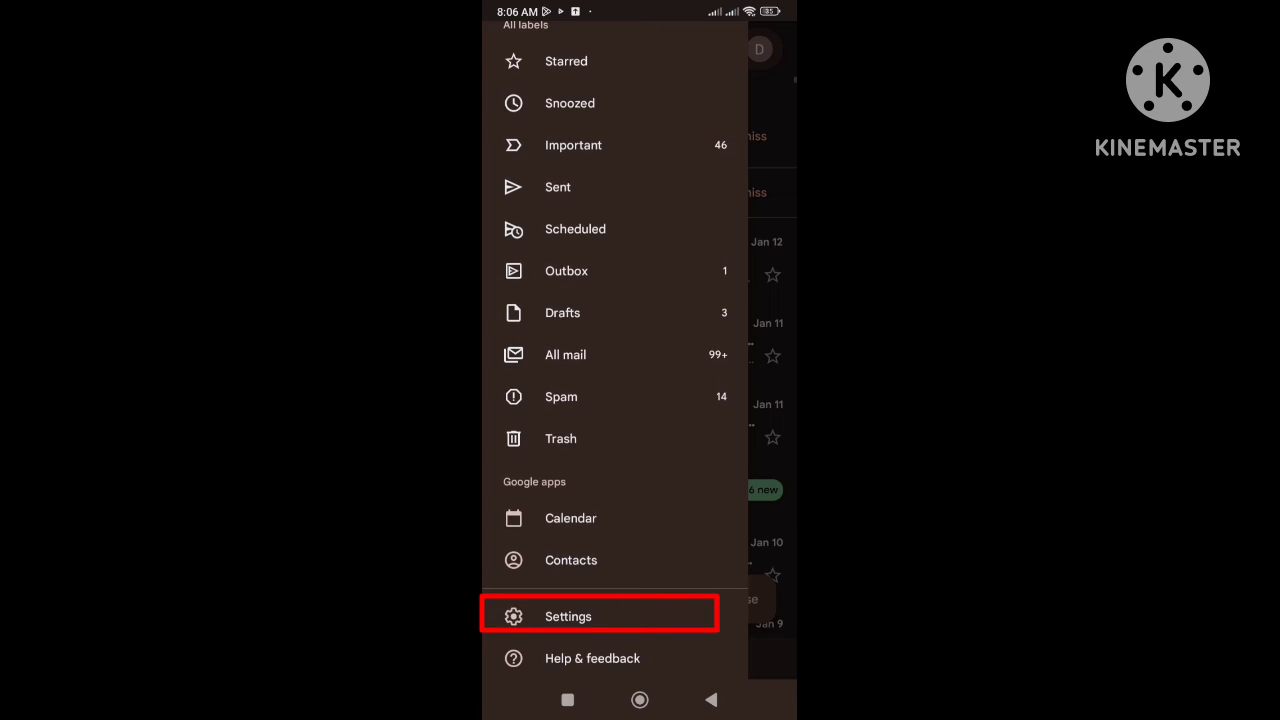
pyautogui.click(598, 616)
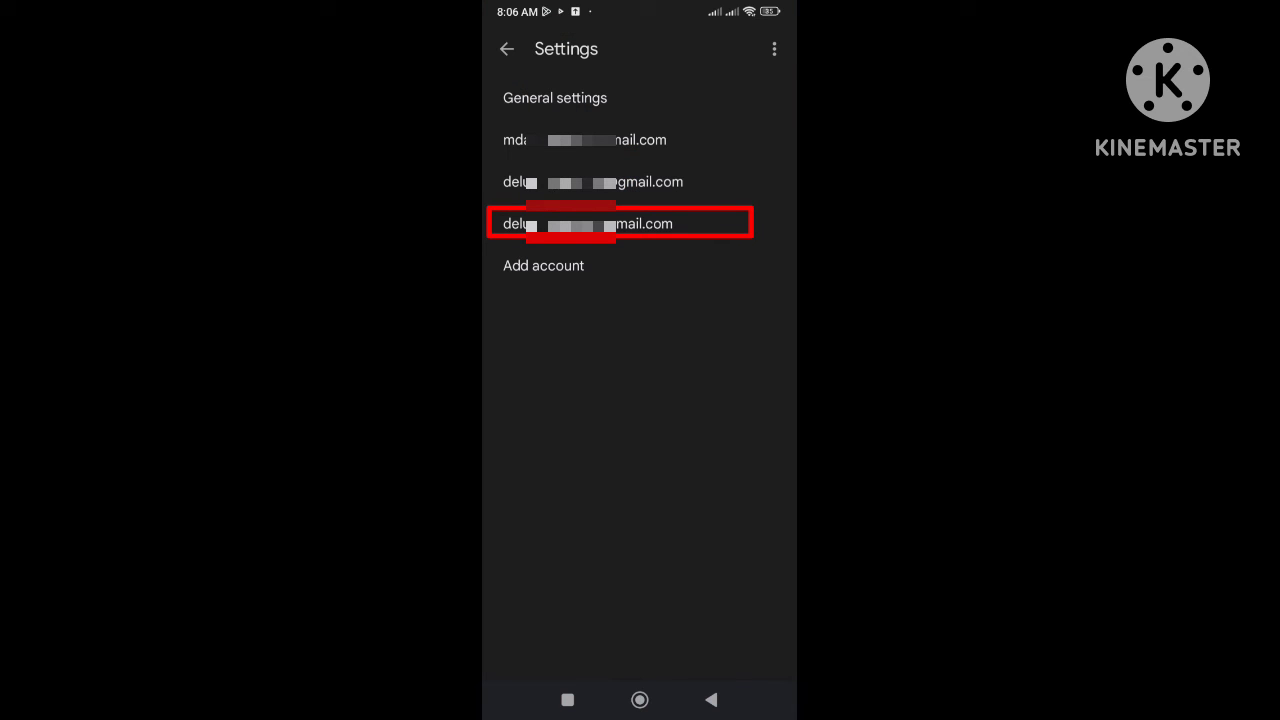
pyautogui.click(618, 224)
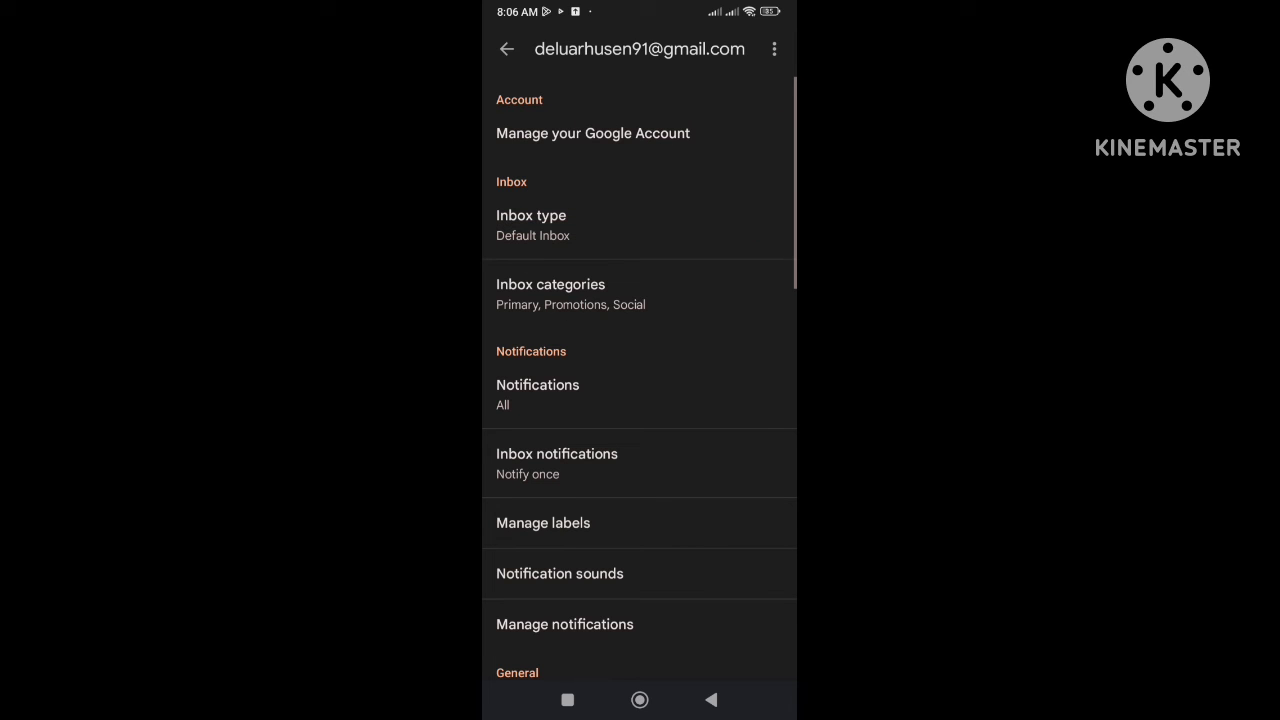
pyautogui.scroll(-3)
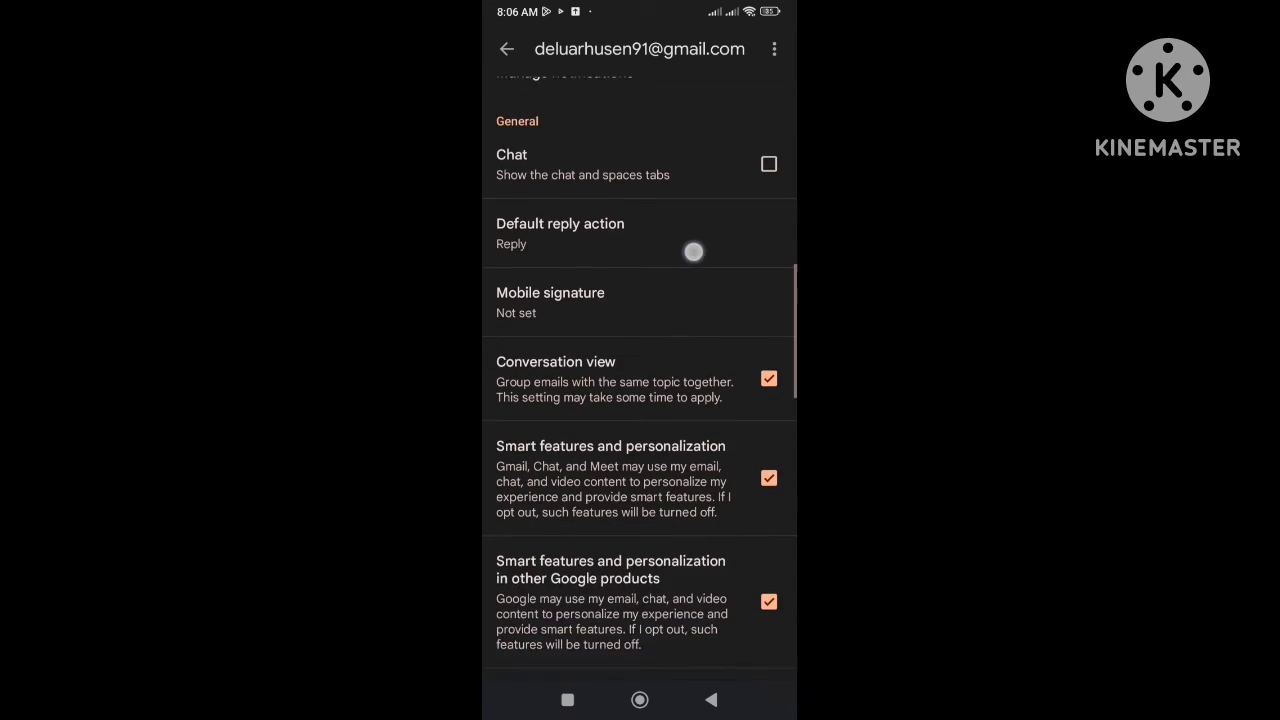
pyautogui.scroll(-3)
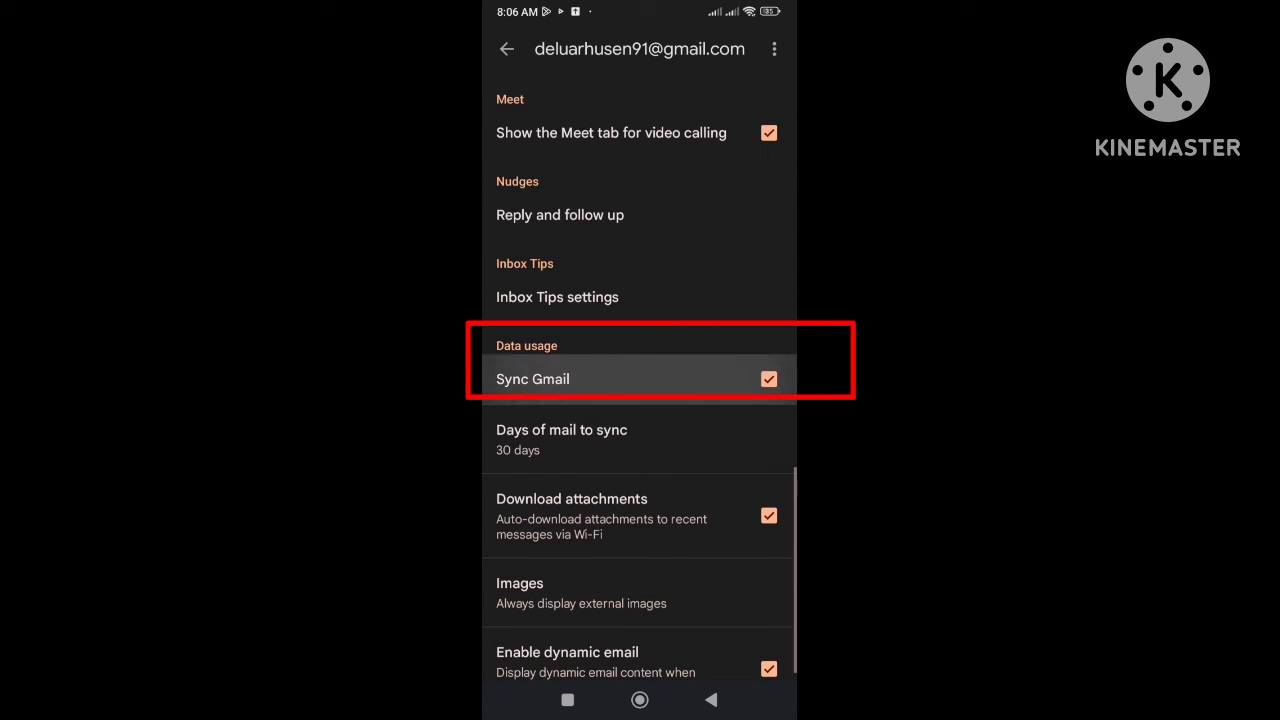
pyautogui.click(504, 48)
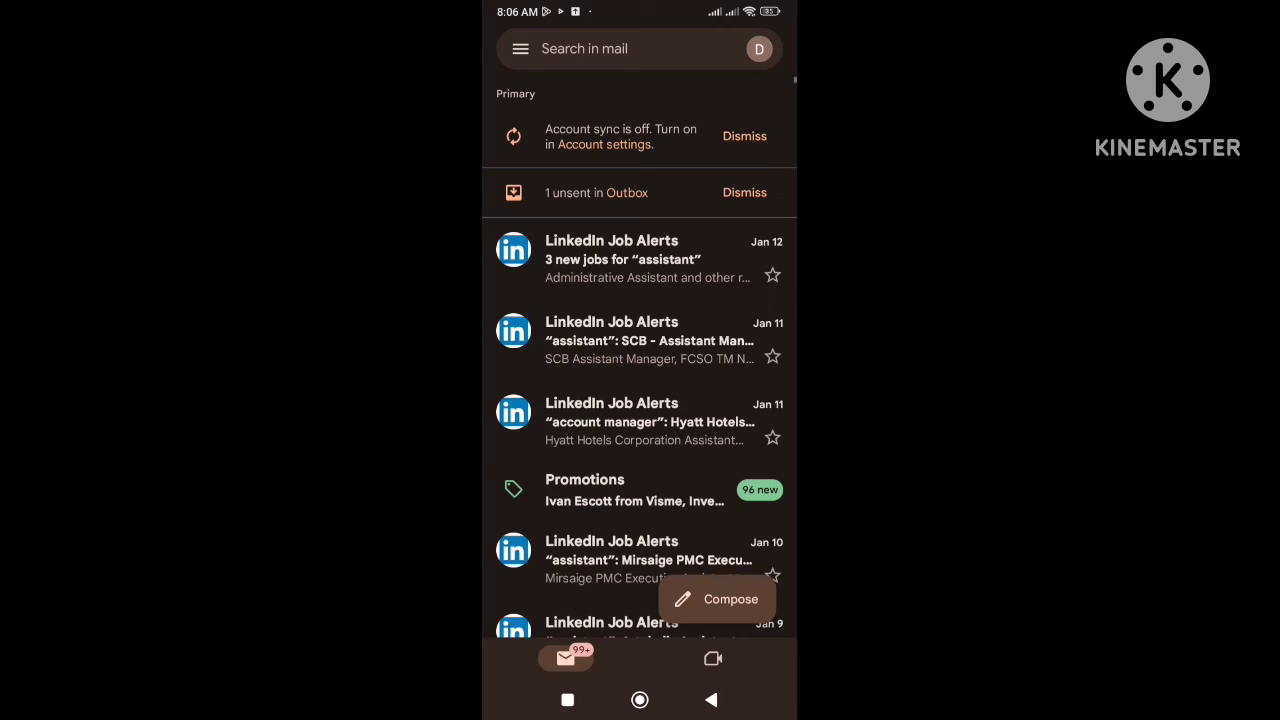
pyautogui.click(520, 48)
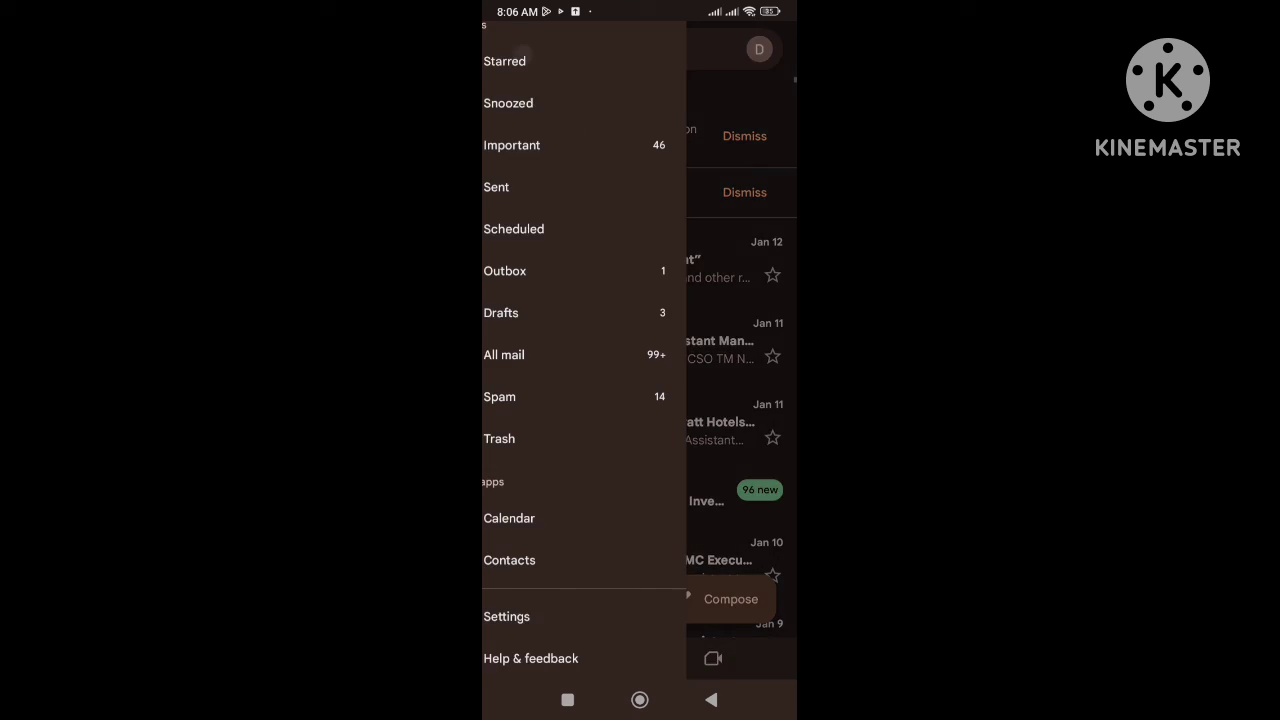